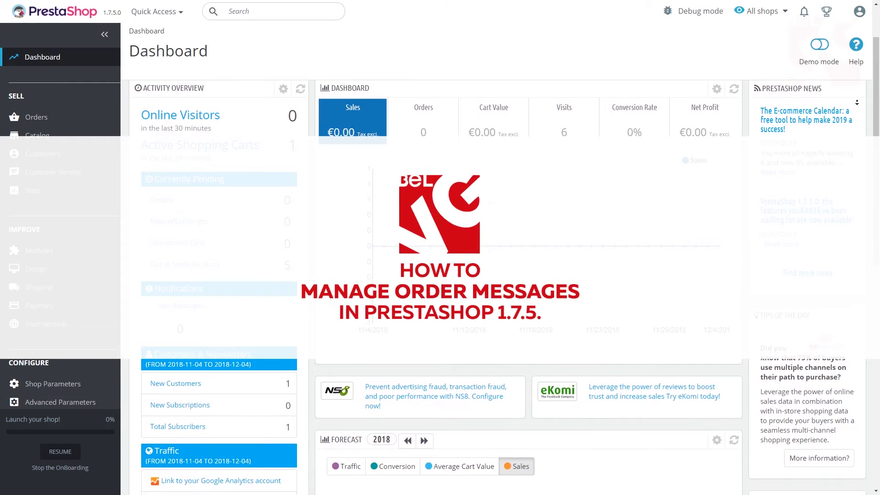
- Review the predefined order messages under Customer Service to confirm the Delay template exists
scroll(down, 3)
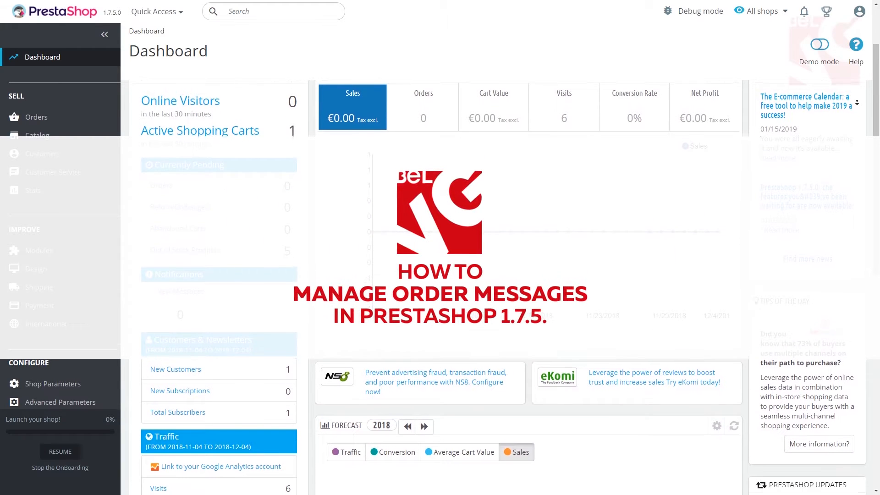
scroll(down, 3)
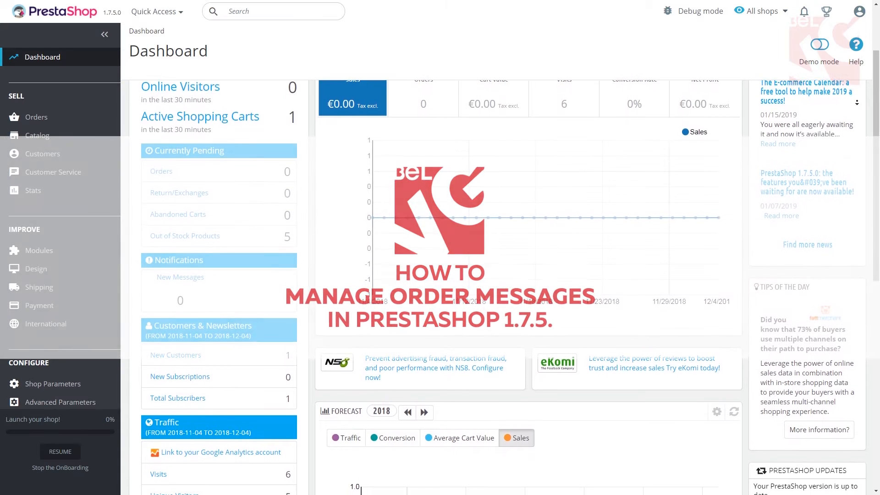
scroll(down, 3)
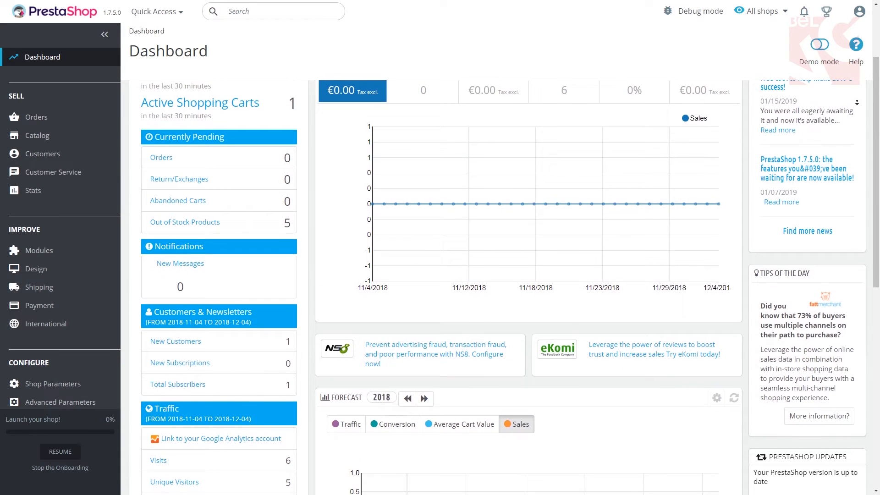
scroll(down, 3)
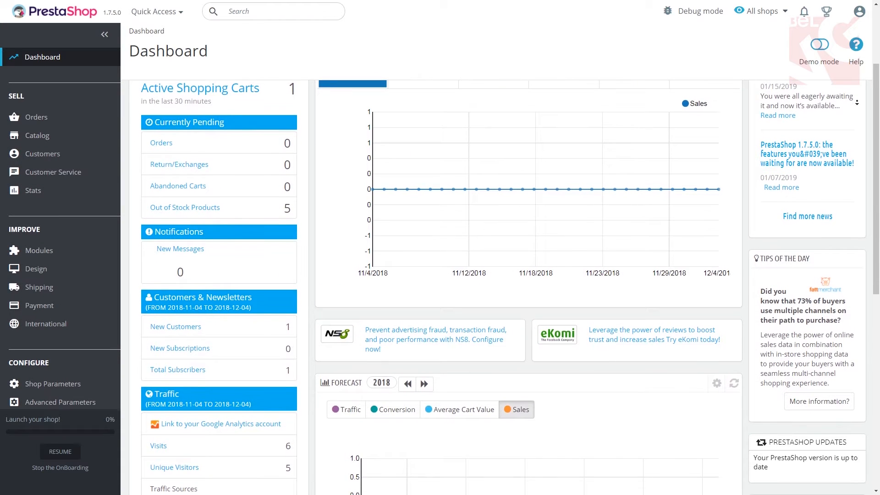
scroll(down, 3)
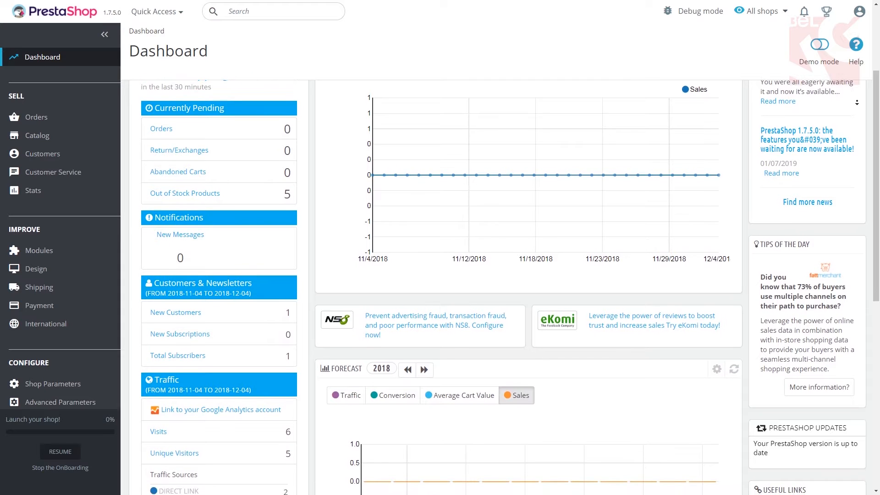
scroll(down, 3)
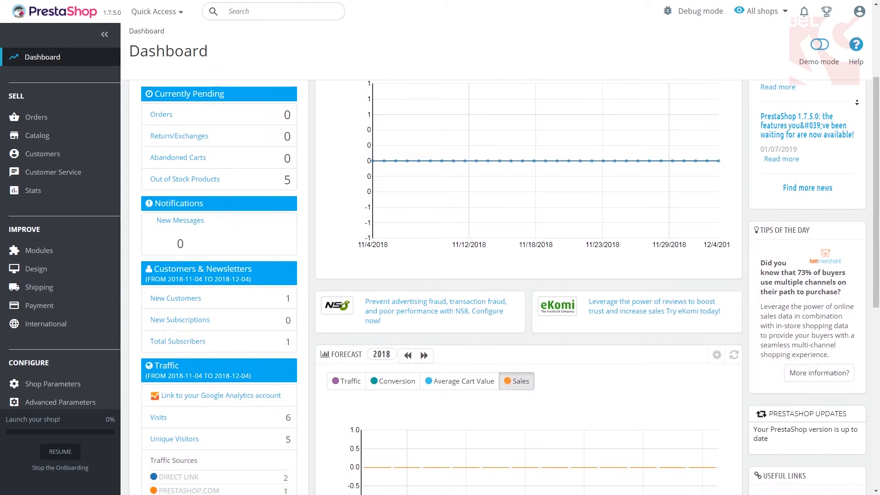
scroll(down, 3)
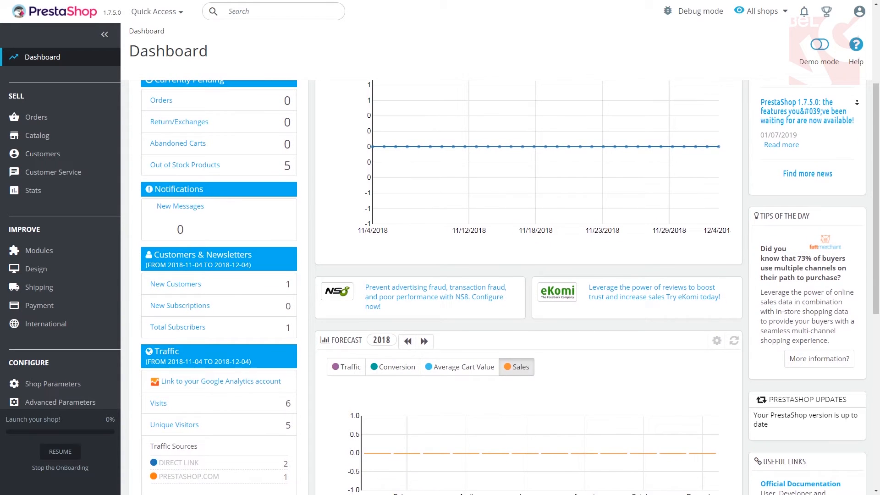
scroll(down, 3)
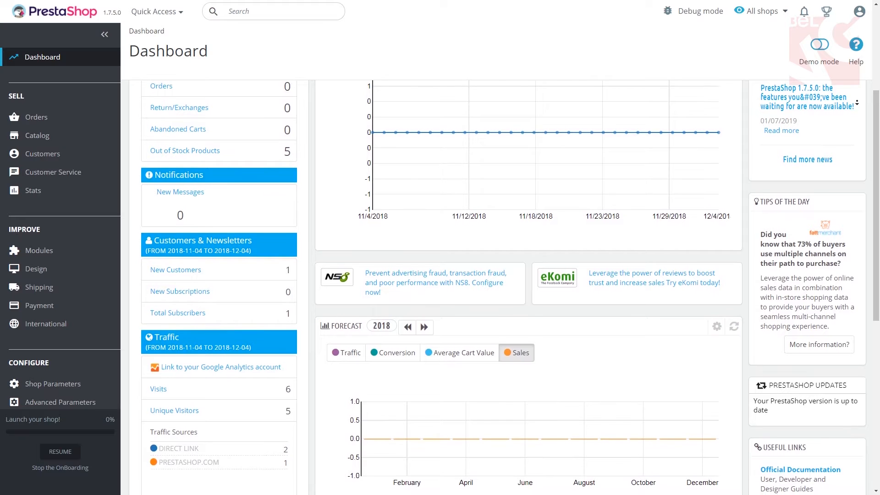
scroll(down, 3)
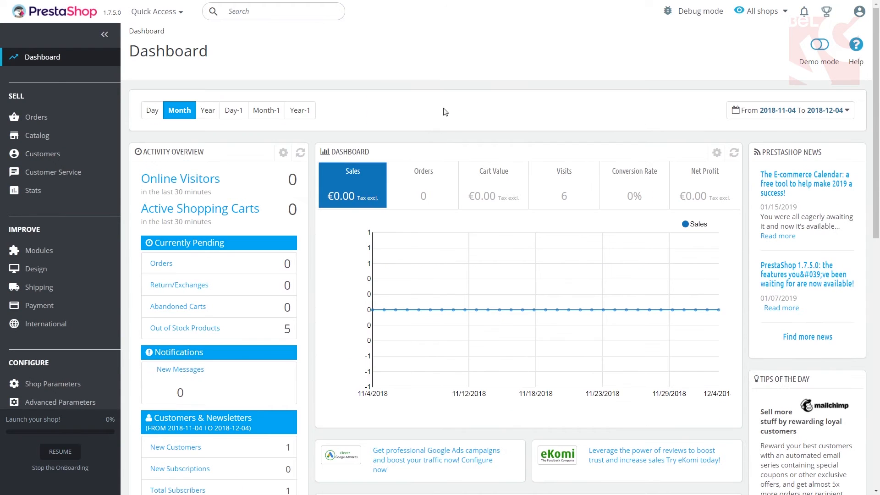
click(54, 171)
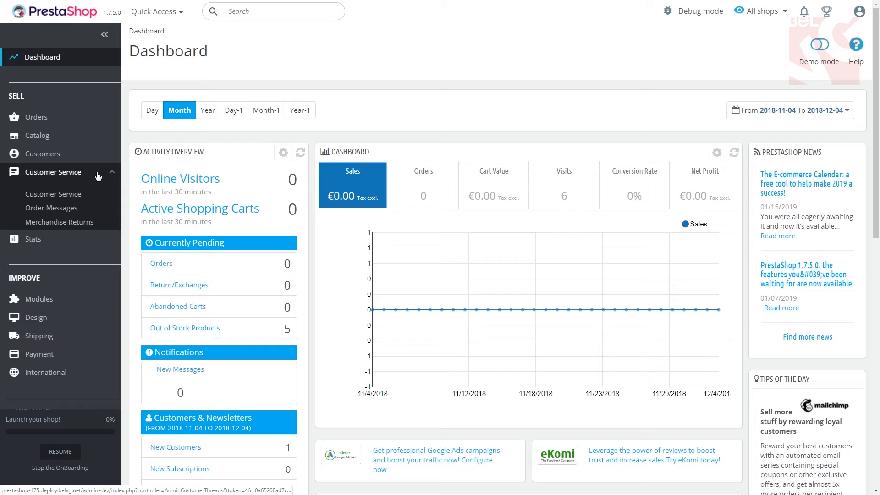
click(52, 208)
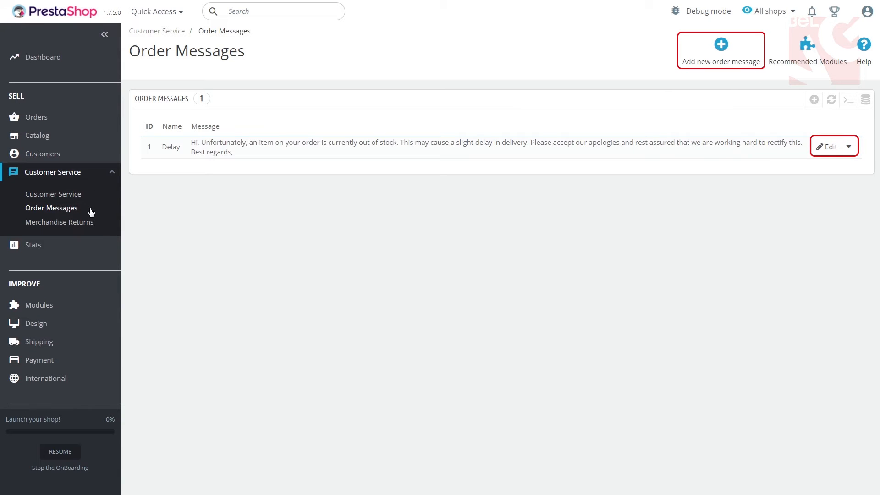
click(54, 171)
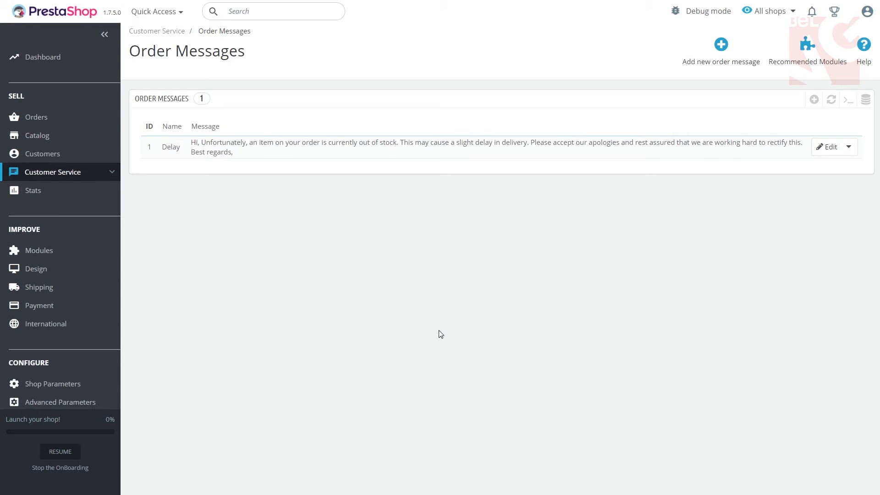
- View order KHWLILZLL from the Orders list and reach its Messages panel
click(36, 116)
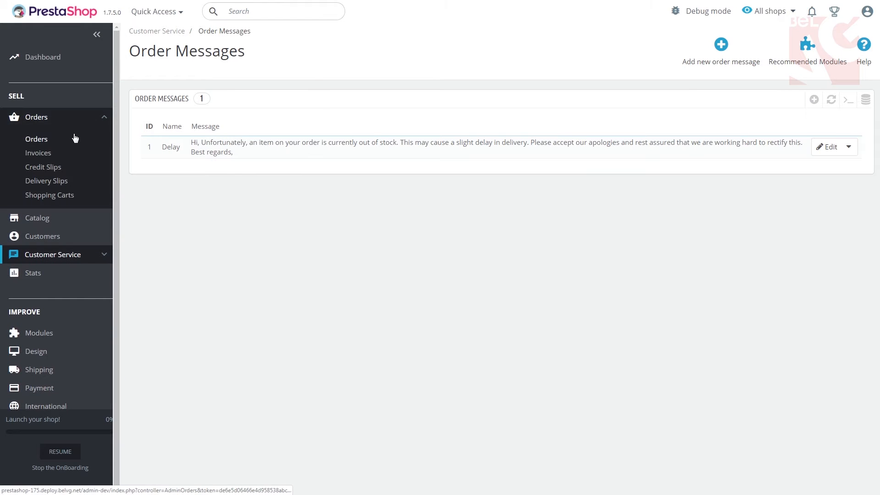
click(36, 139)
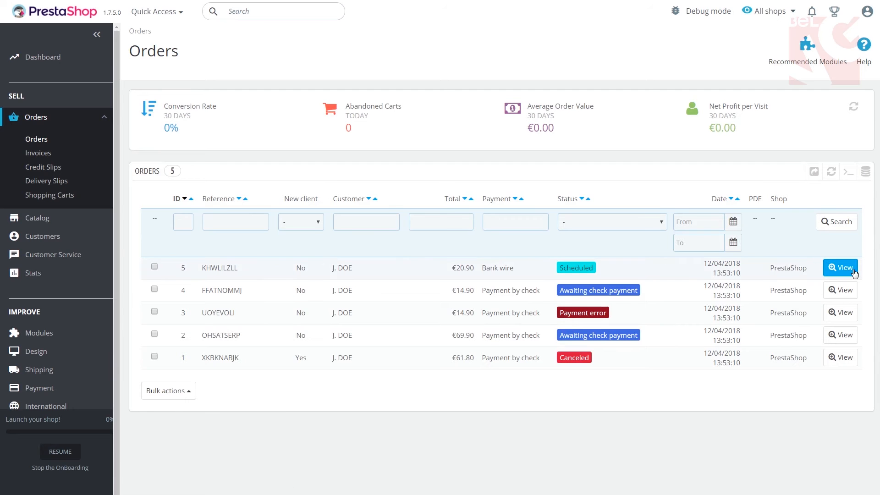
click(841, 268)
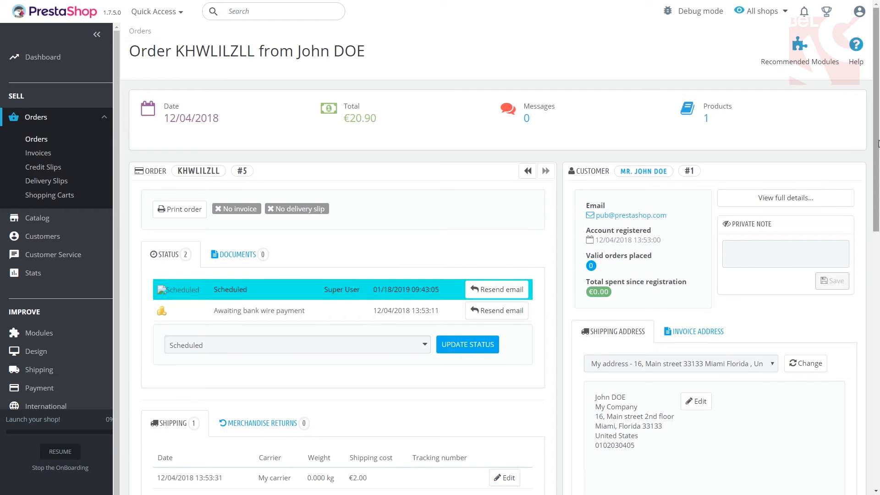
scroll(down, 3)
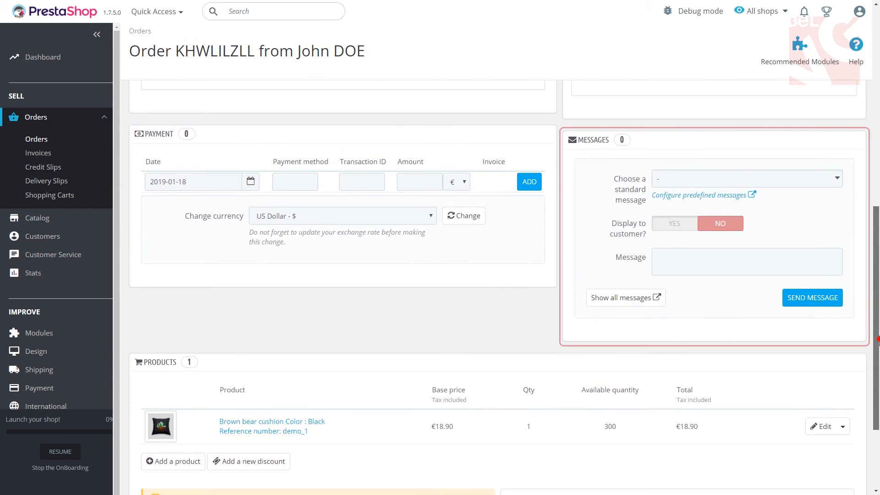
- Fill the message with the Delay standard message and set Display to customer to YES
click(747, 179)
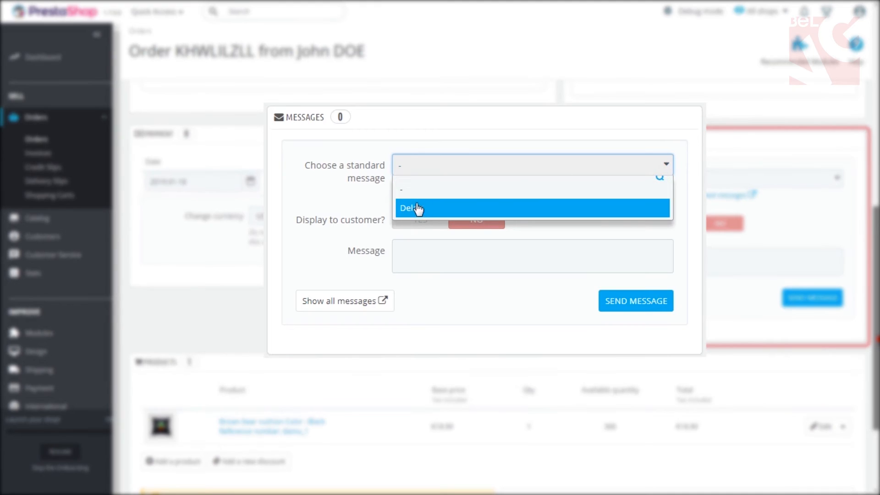
click(410, 208)
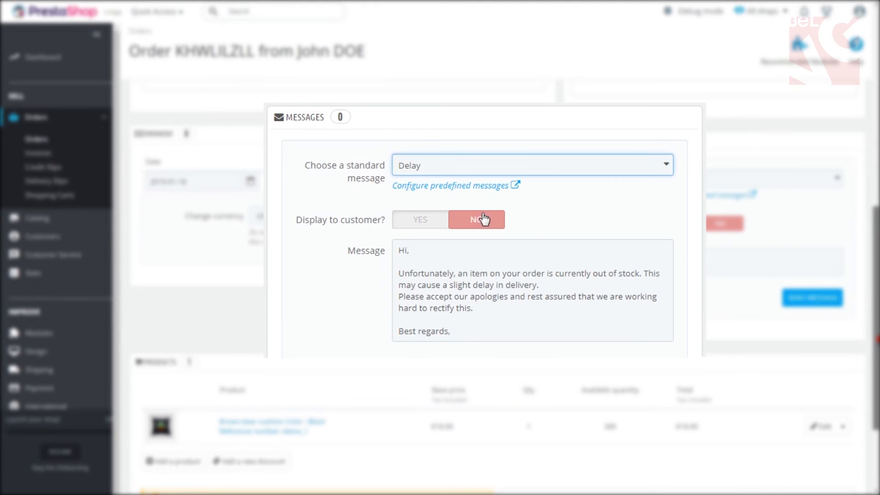
click(419, 219)
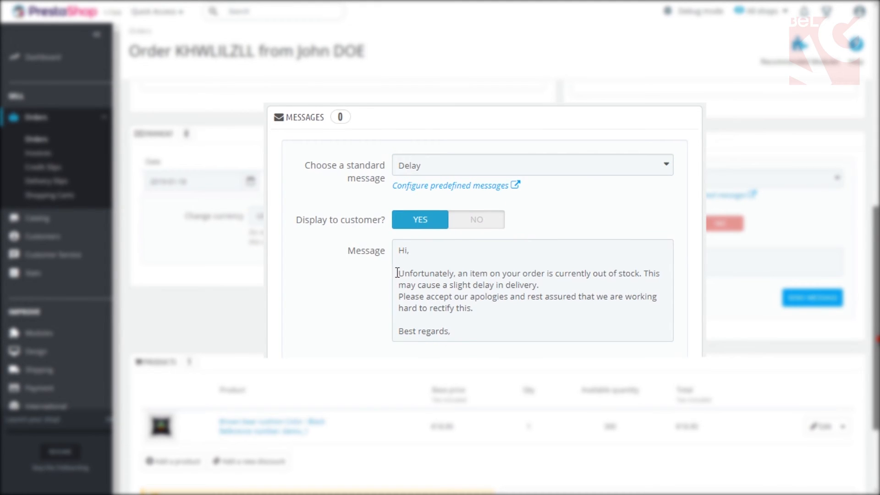
drag(397, 273, 479, 308)
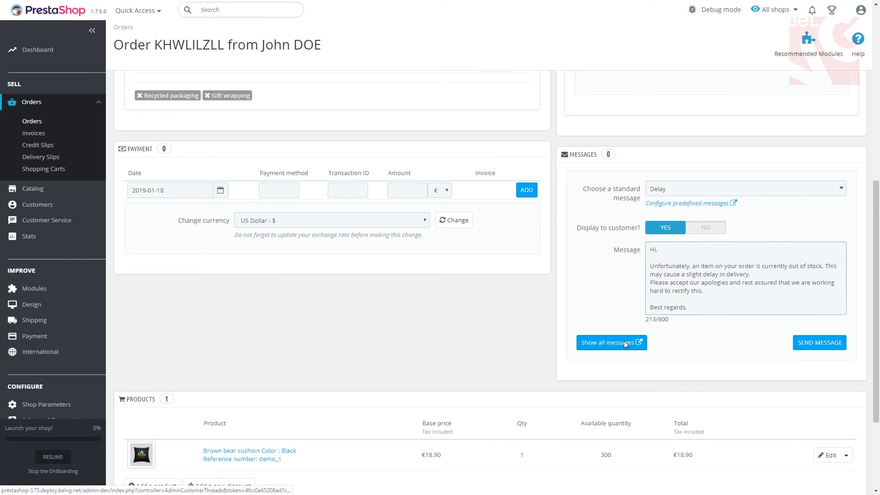
click(612, 342)
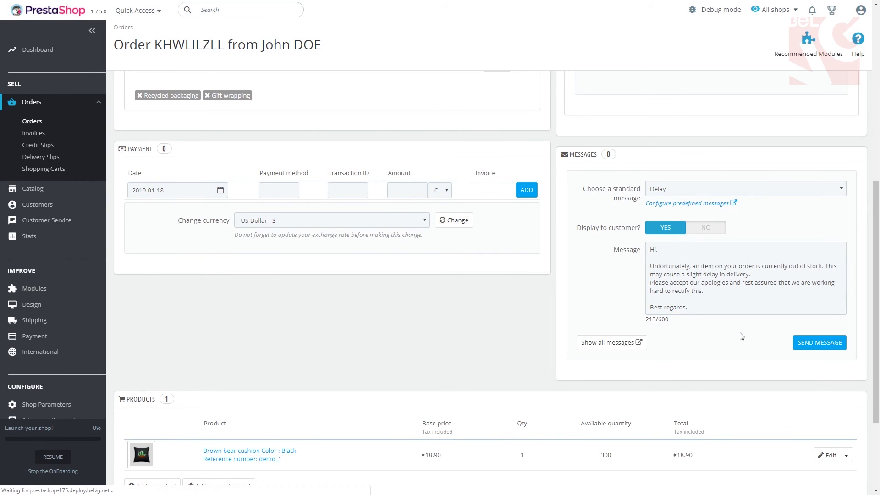